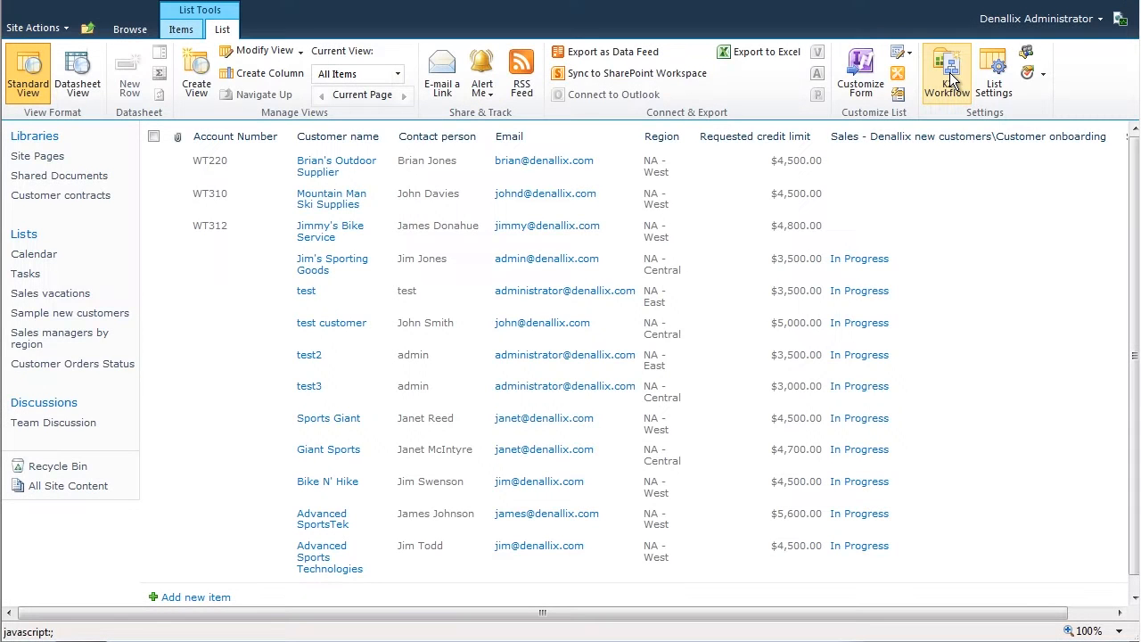
Step: Launch the K2 workflow designer from the List ribbon for this list
{"action": "left_click", "coordinate": [945, 71]}
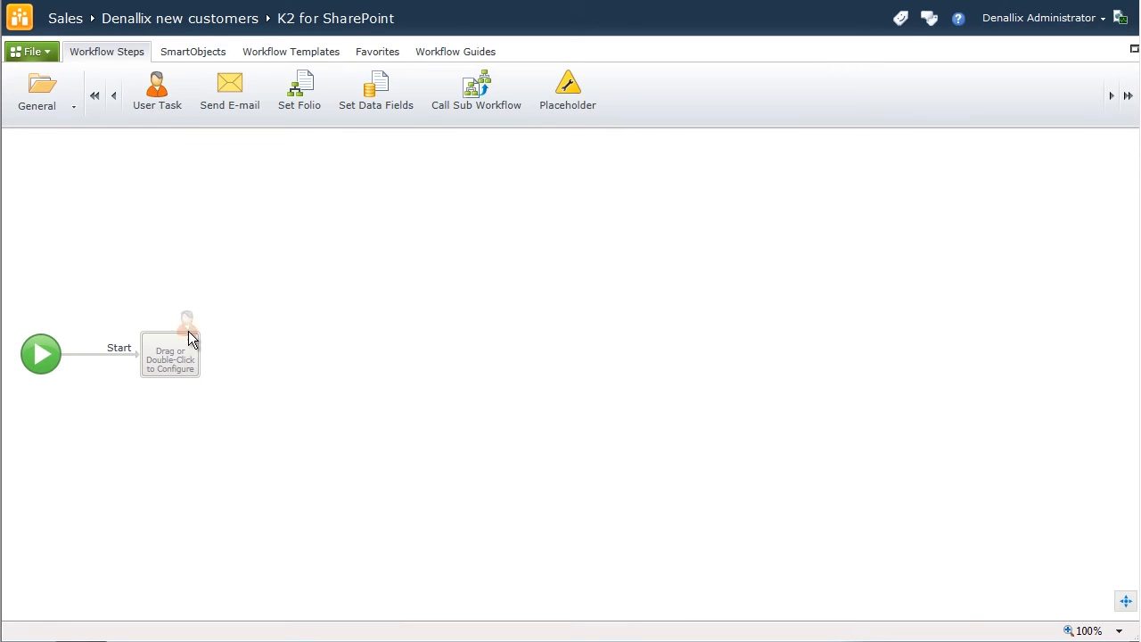
Step: Configure the first step as user task 'Manager Approval' with actions Approved and Declined
{"action": "double_click", "coordinate": [169, 355]}
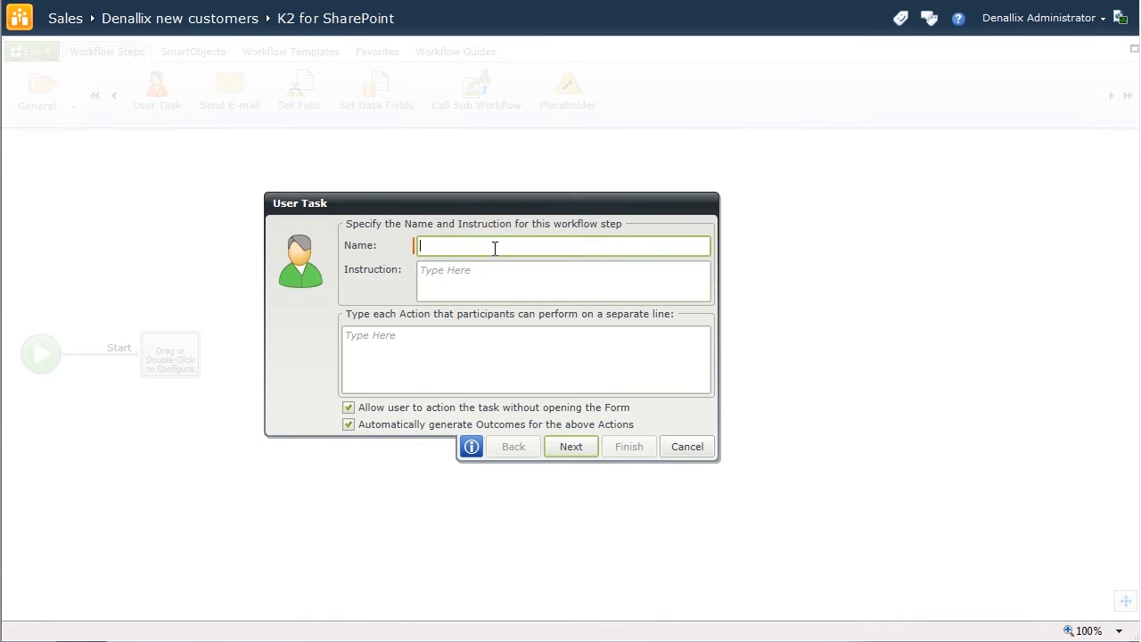
{"action": "type", "text": "M"}
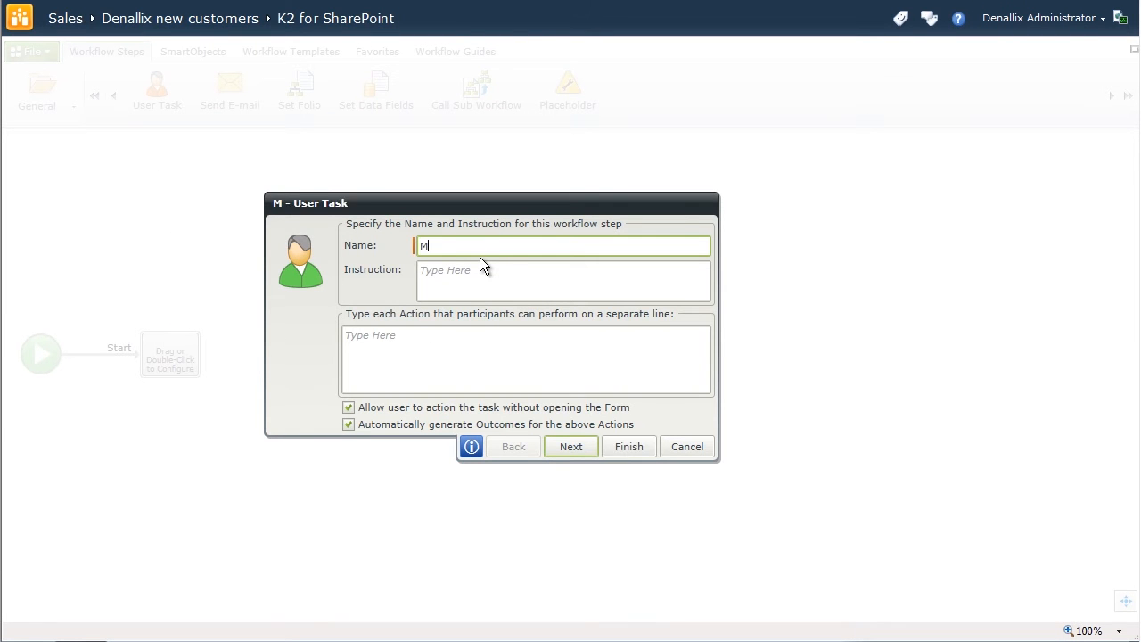
{"action": "type", "text": "anager Approv"}
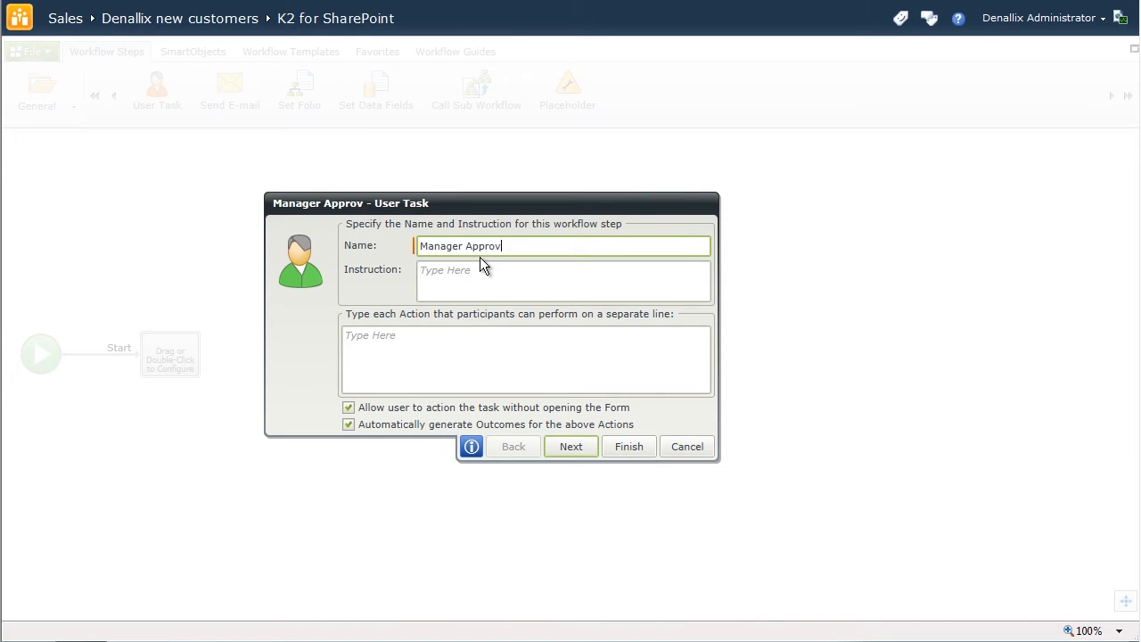
{"action": "type", "text": "Approved"}
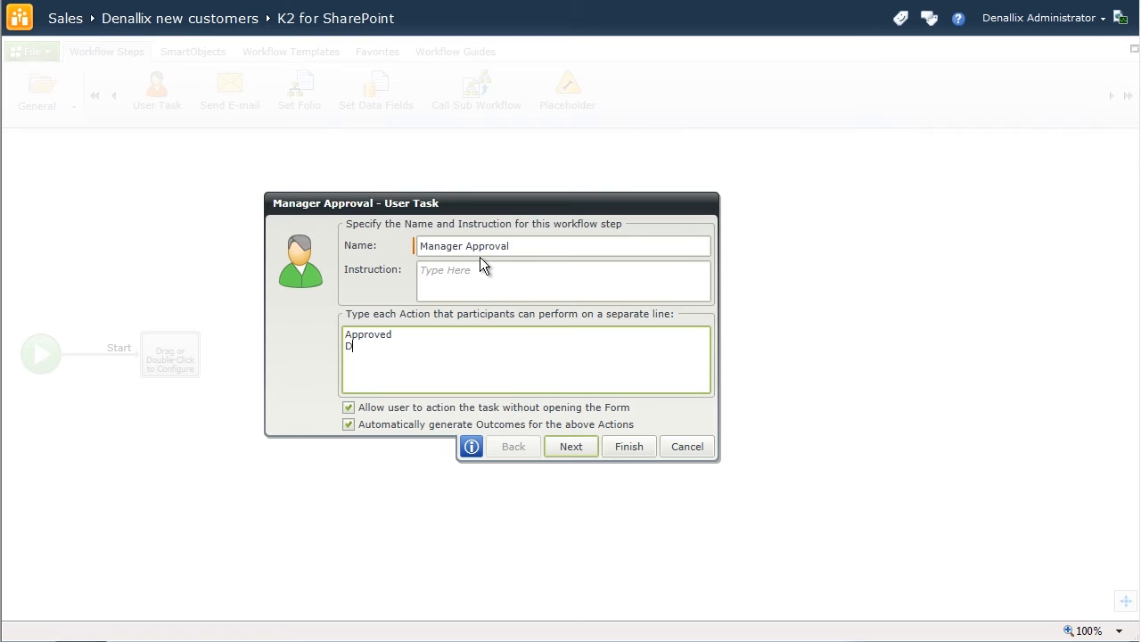
{"action": "type", "text": "eclined"}
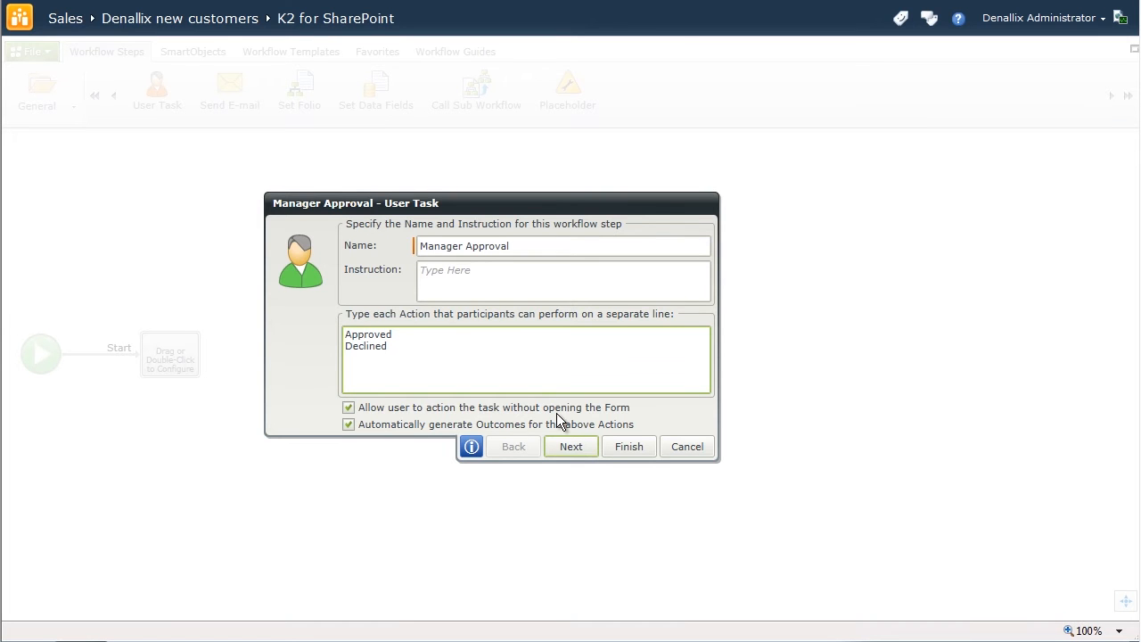
Step: Add Customer name and Requested credit limit from SharePoint columns to the task form
{"action": "left_click", "coordinate": [571, 446]}
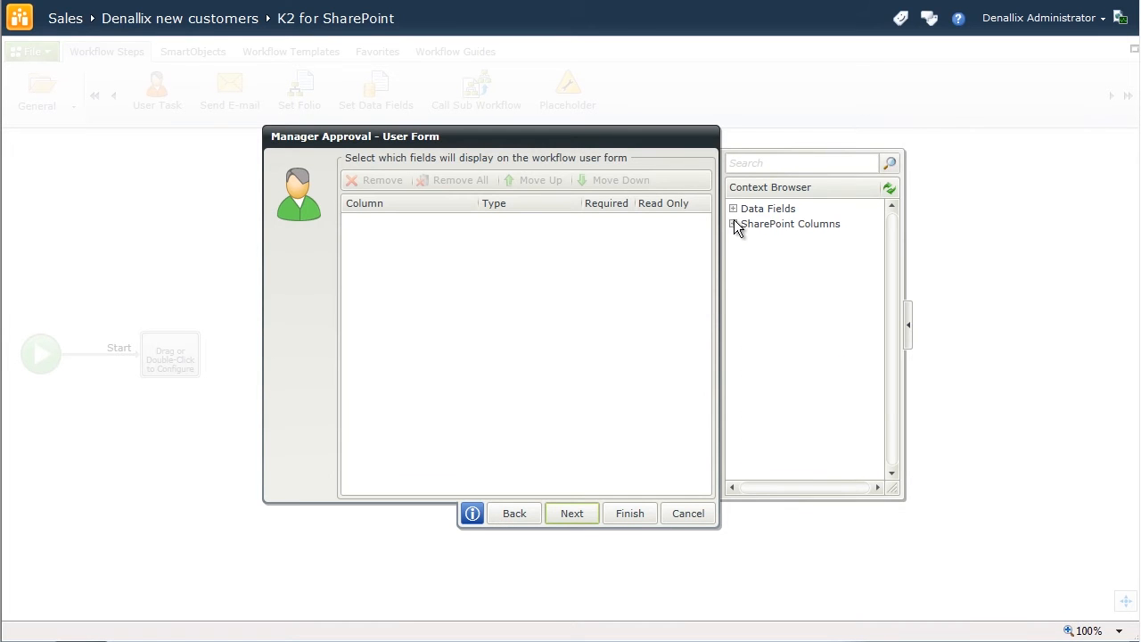
{"action": "left_click", "coordinate": [733, 225]}
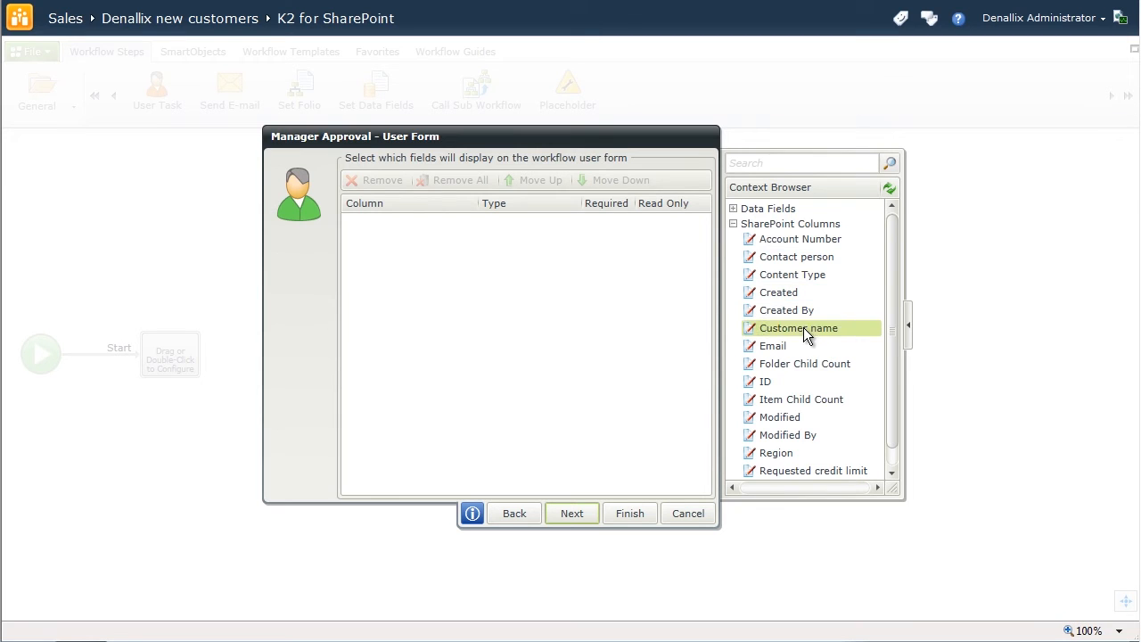
{"action": "double_click", "coordinate": [799, 328]}
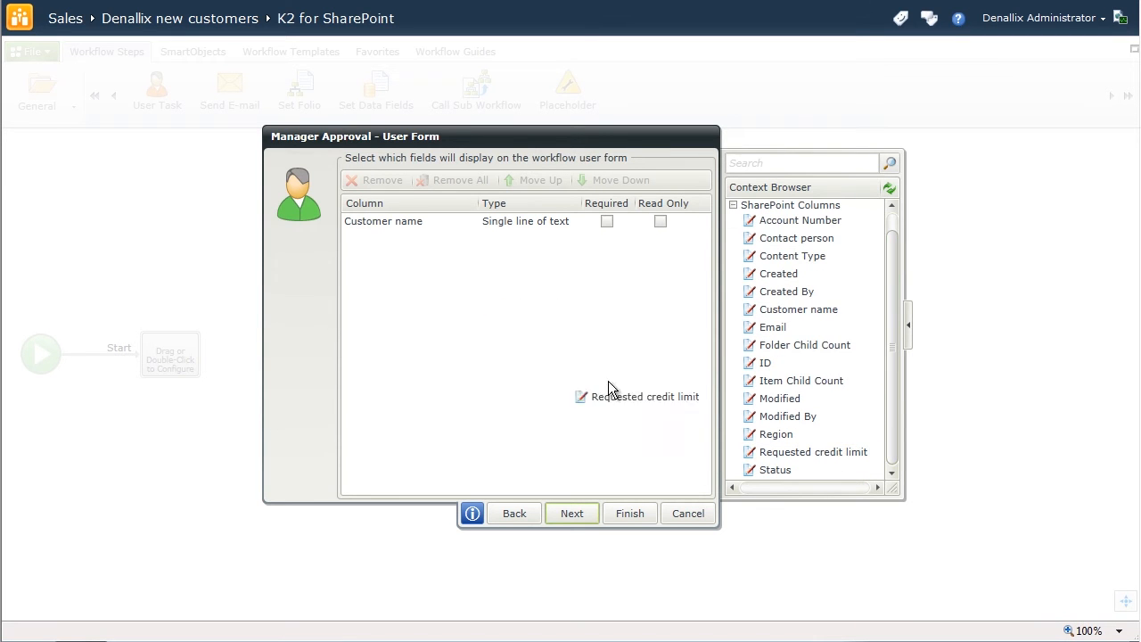
{"action": "left_click_drag", "start_coordinate": [637, 396], "coordinate": [532, 336]}
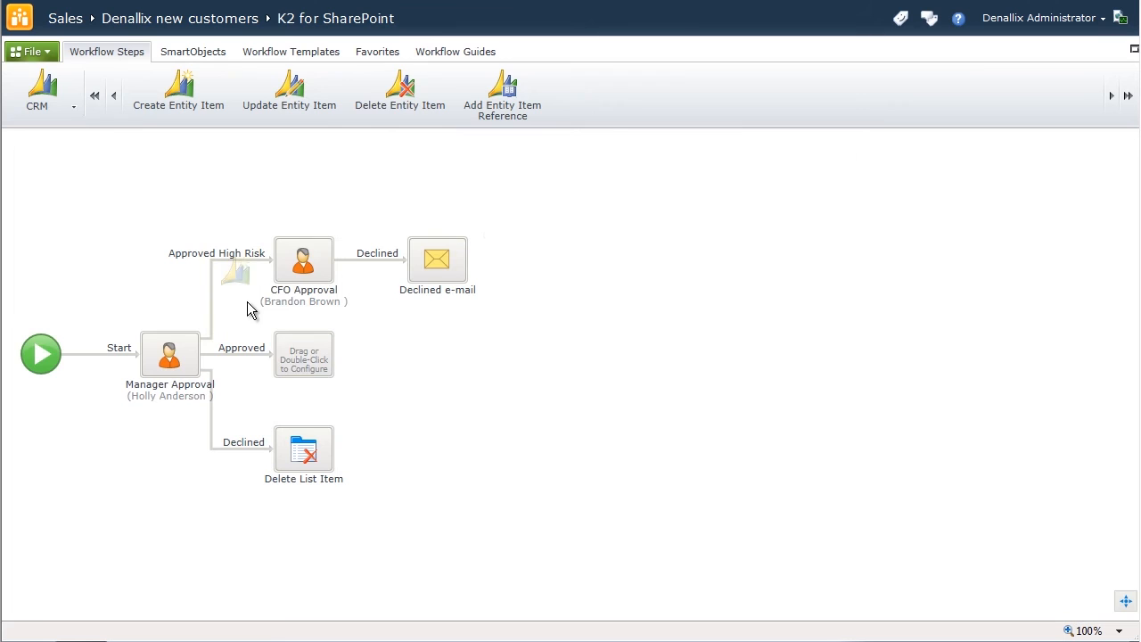
Step: Add a CRM Create Entity Item step for Account and expose SharePoint columns for value mapping
{"action": "left_click", "coordinate": [179, 86]}
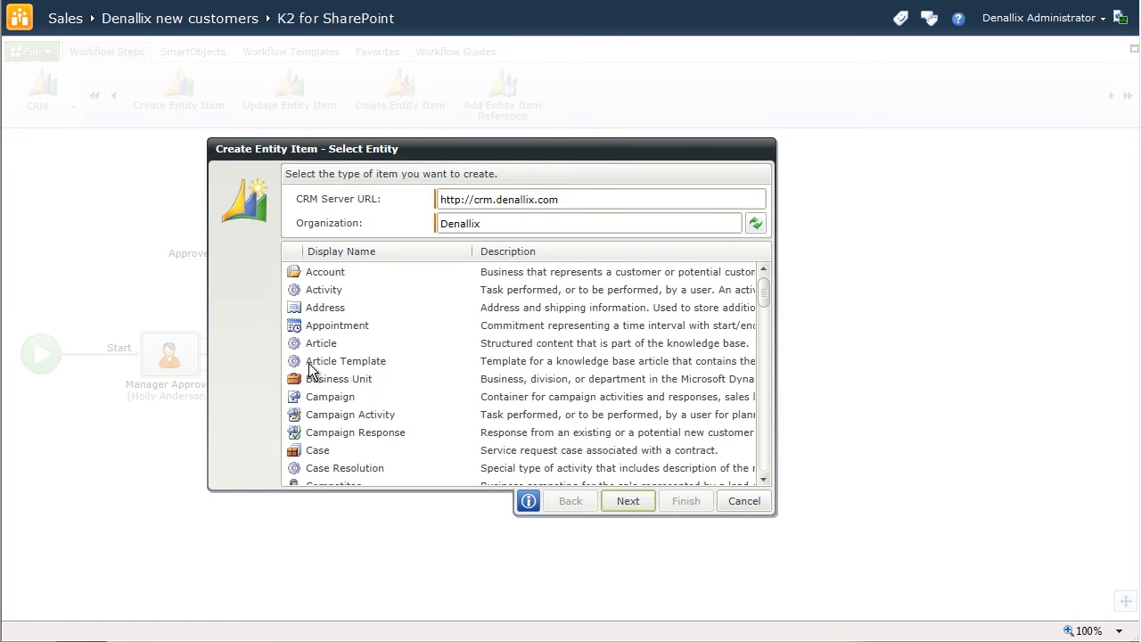
{"action": "left_click", "coordinate": [324, 271]}
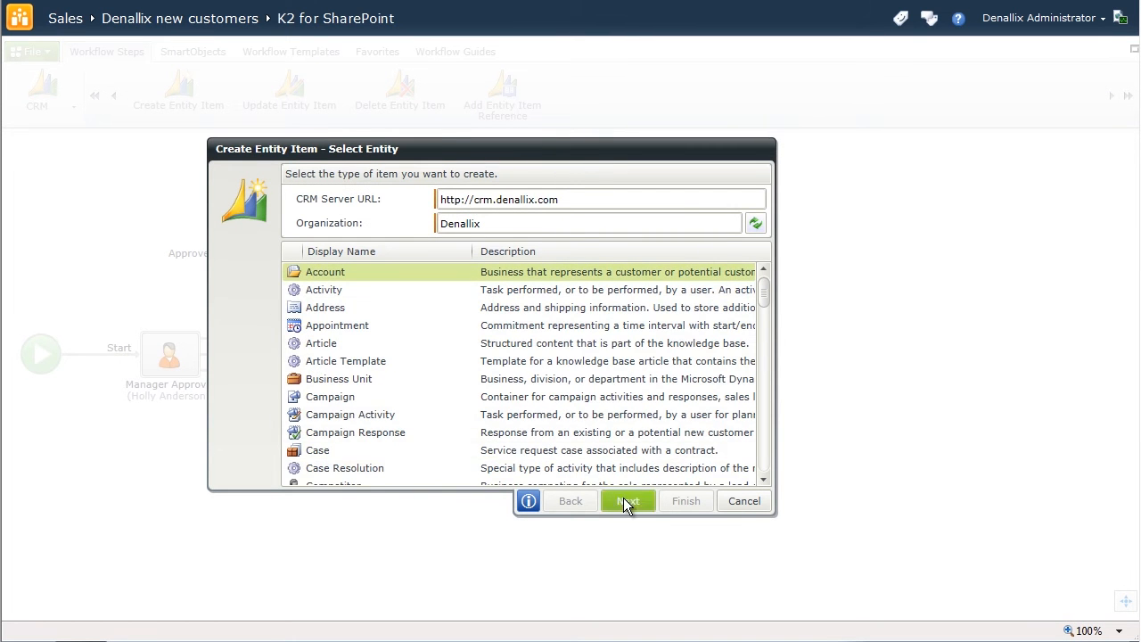
{"action": "left_click", "coordinate": [628, 499]}
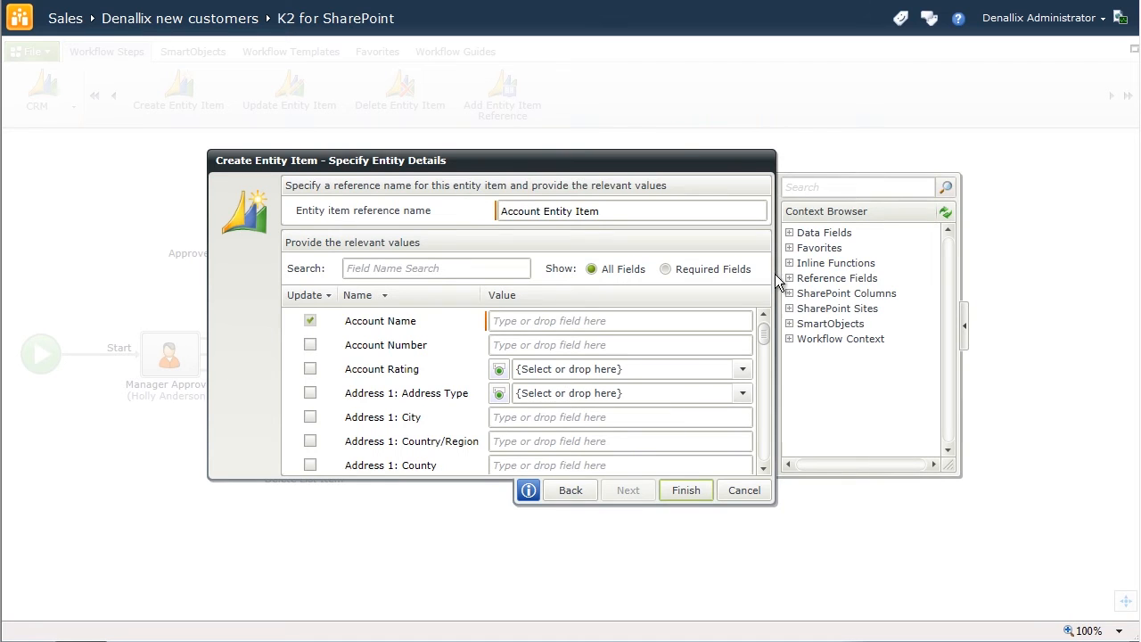
{"action": "mouse_move", "coordinate": [794, 303]}
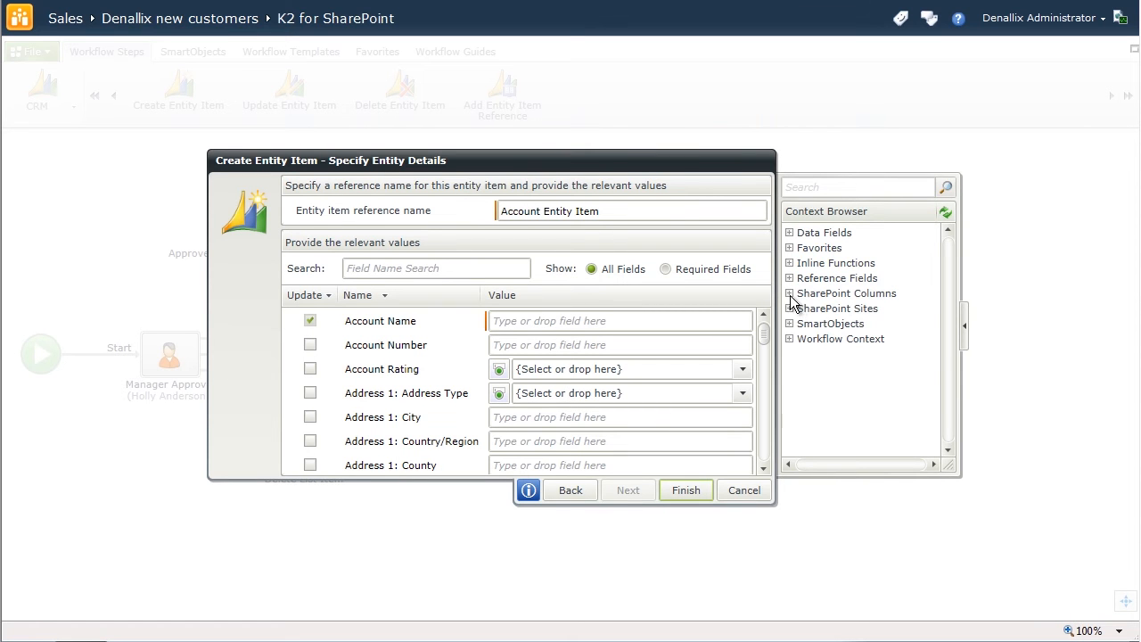
{"action": "left_click", "coordinate": [789, 292]}
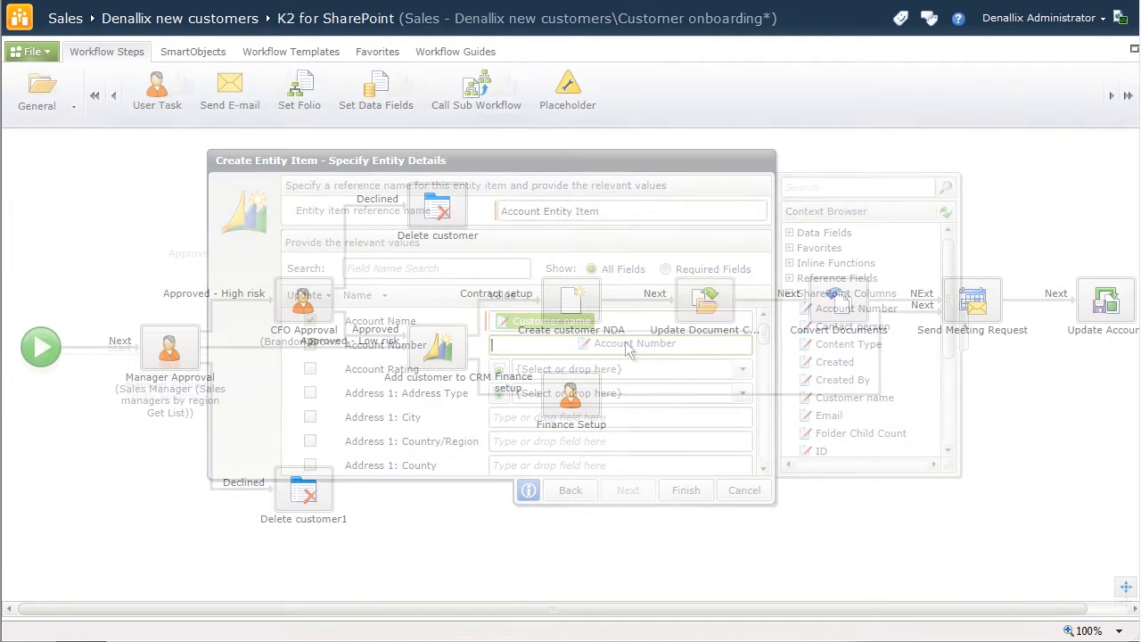
Step: Add a More Info outcome to CFO Approval that links back to Manager Approval
{"action": "left_click", "coordinate": [744, 489]}
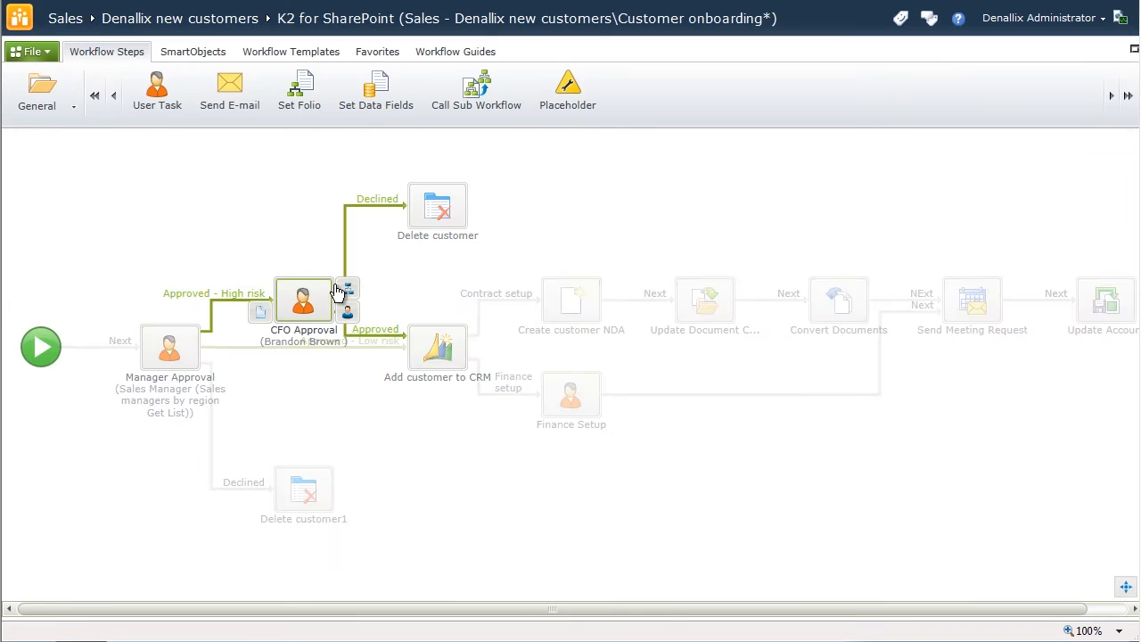
{"action": "double_click", "coordinate": [303, 299]}
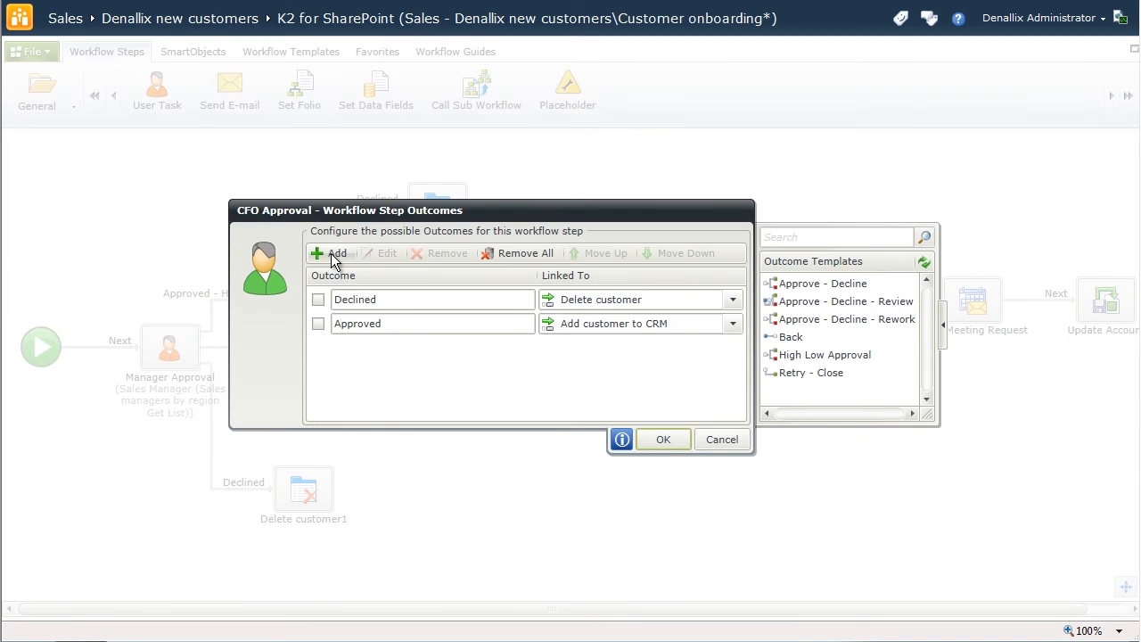
{"action": "left_click", "coordinate": [332, 253]}
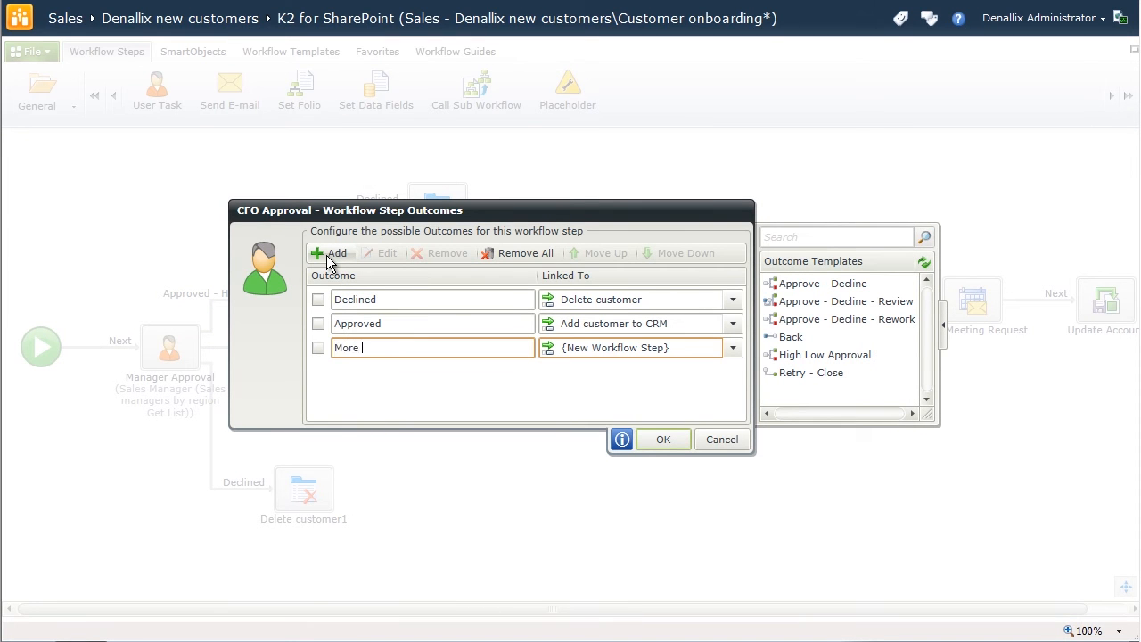
{"action": "type", "text": "Info"}
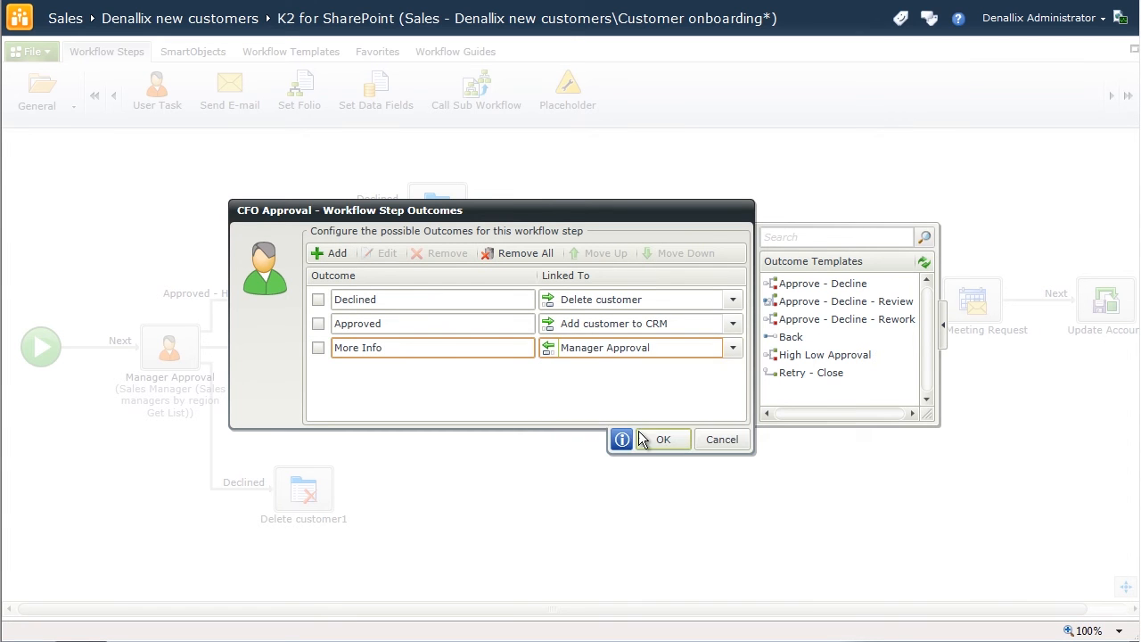
{"action": "left_click", "coordinate": [664, 439]}
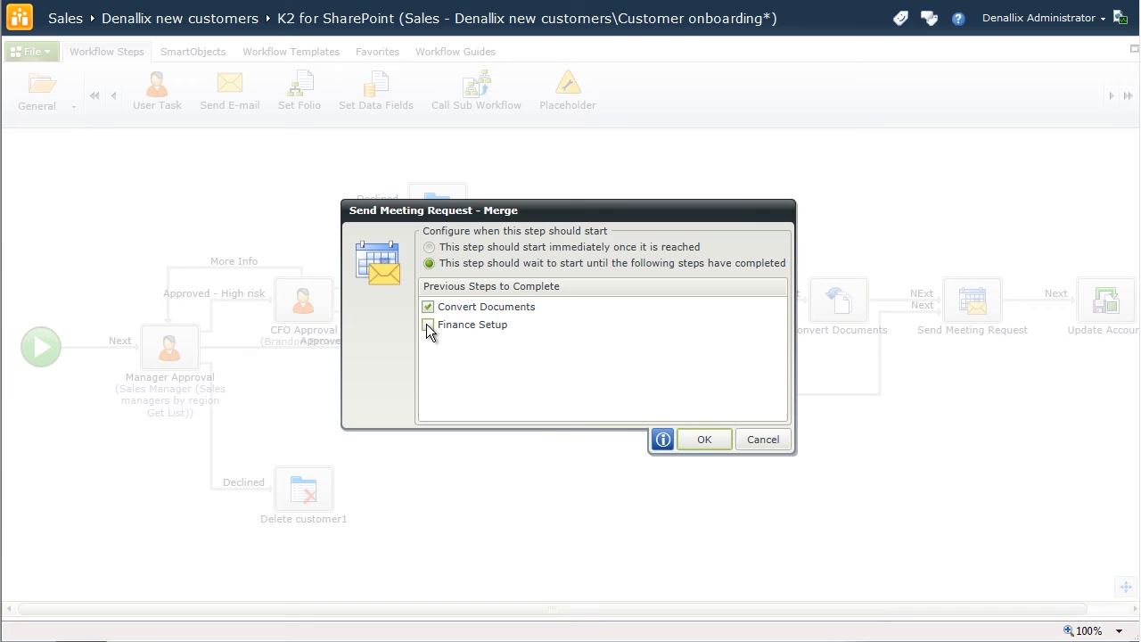
Step: Merge Send Meeting Request on both Convert Documents and Finance Setup completing
{"action": "left_click", "coordinate": [428, 325]}
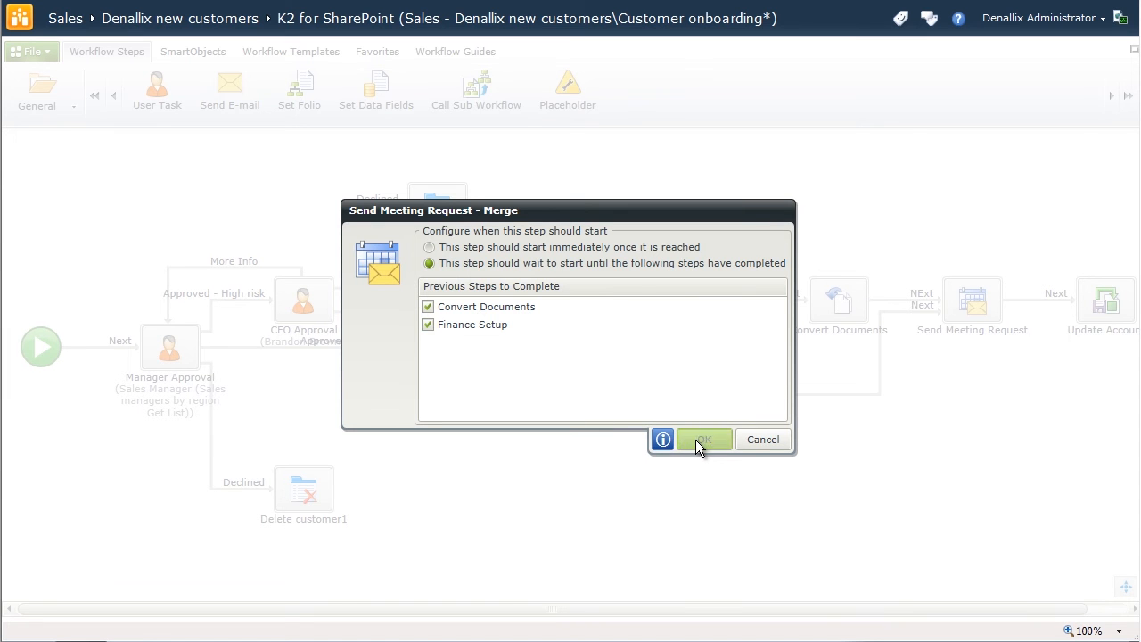
{"action": "left_click", "coordinate": [703, 439]}
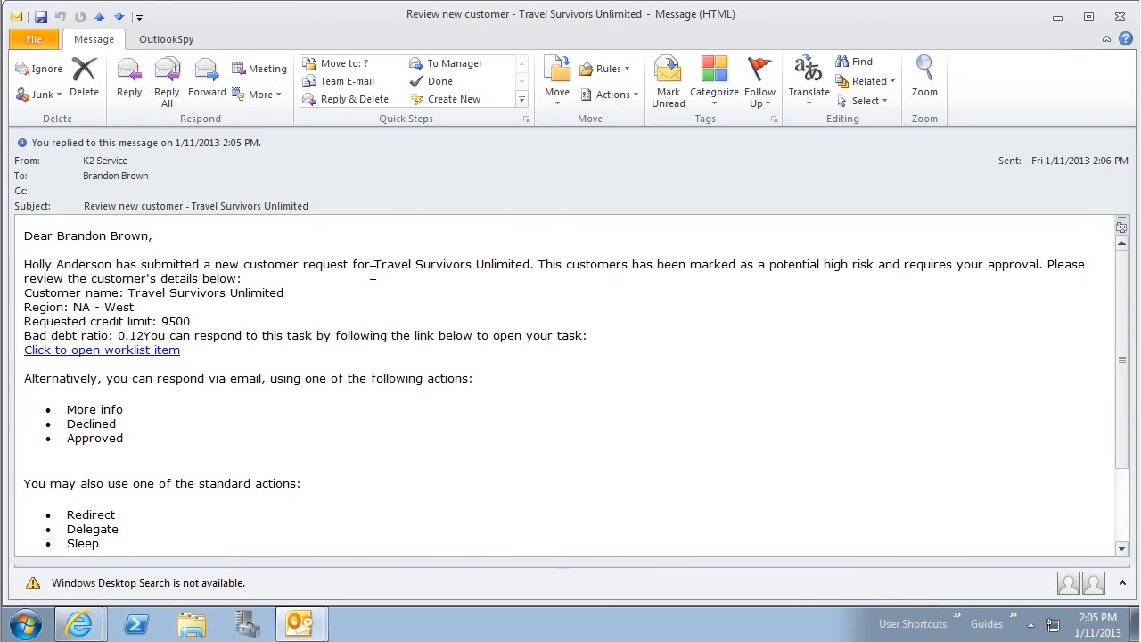
{"action": "left_click", "coordinate": [102, 349]}
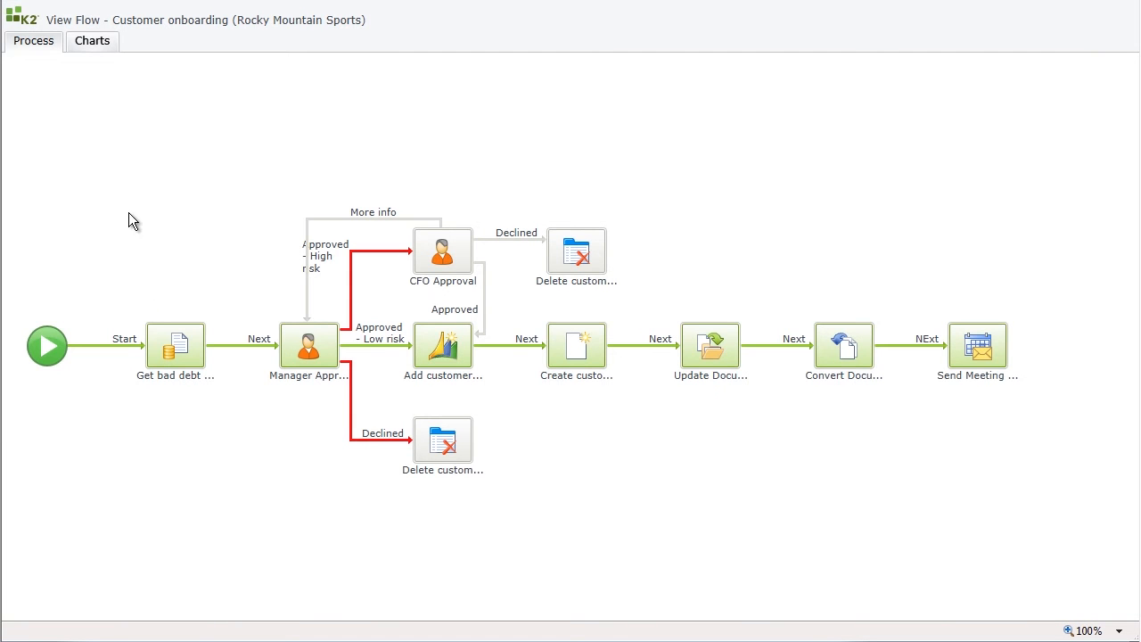
Step: Show the Manager Approval step details in View Flow's Process tab
{"action": "left_click", "coordinate": [93, 41]}
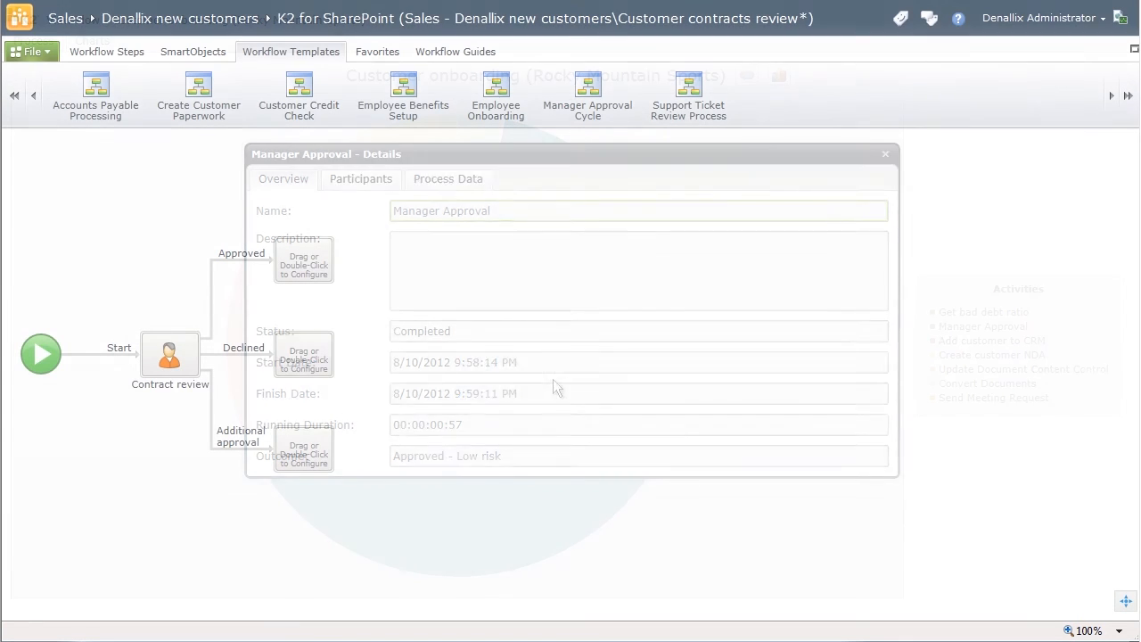
Step: Apply the Create Customer Paperwork template to the Approved outcome of Contract review
{"action": "left_click", "coordinate": [884, 153]}
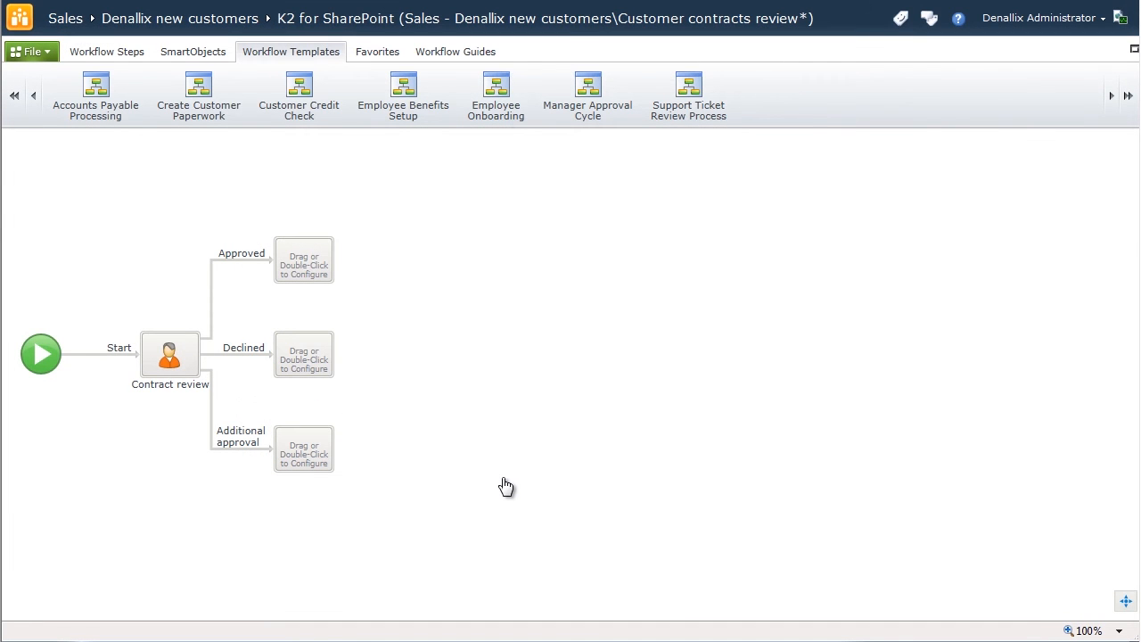
{"action": "mouse_move", "coordinate": [376, 258]}
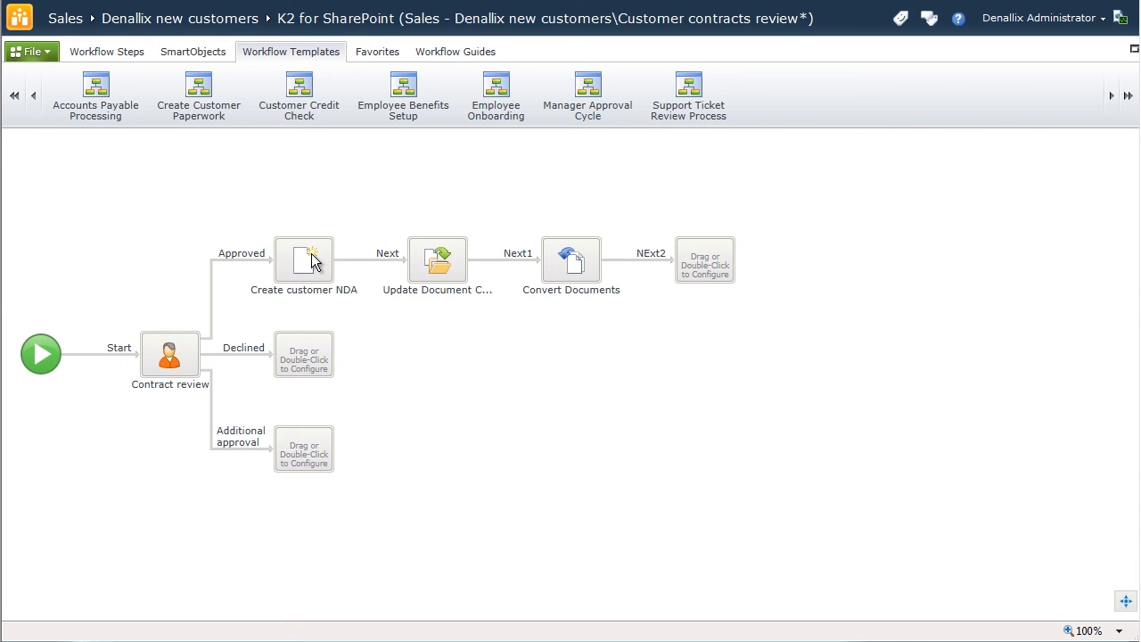
{"action": "mouse_move", "coordinate": [528, 387]}
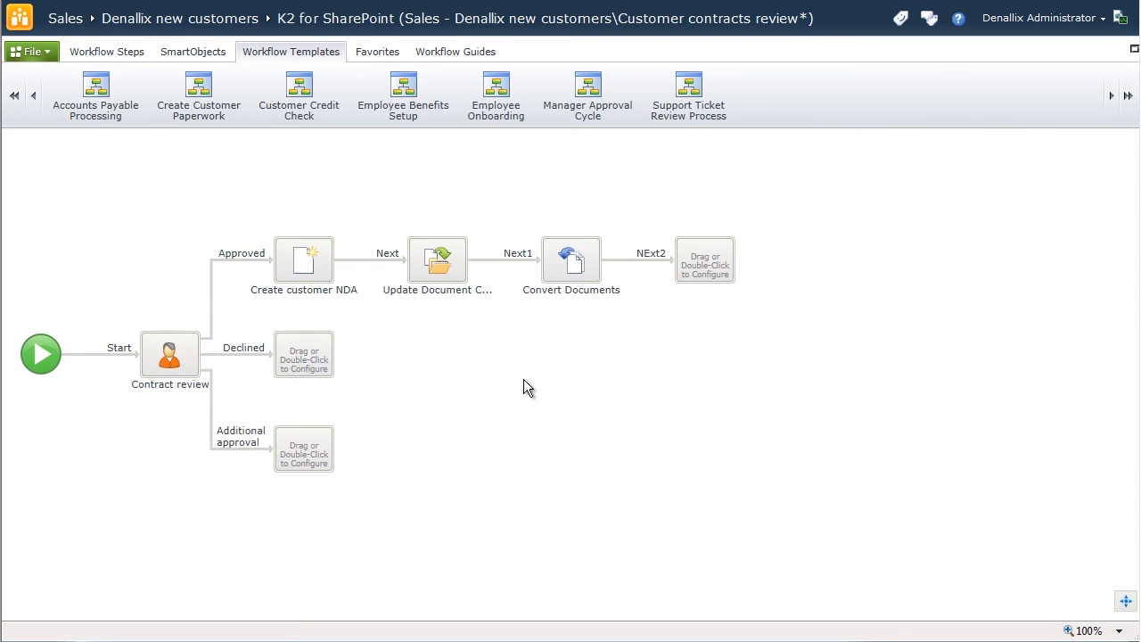